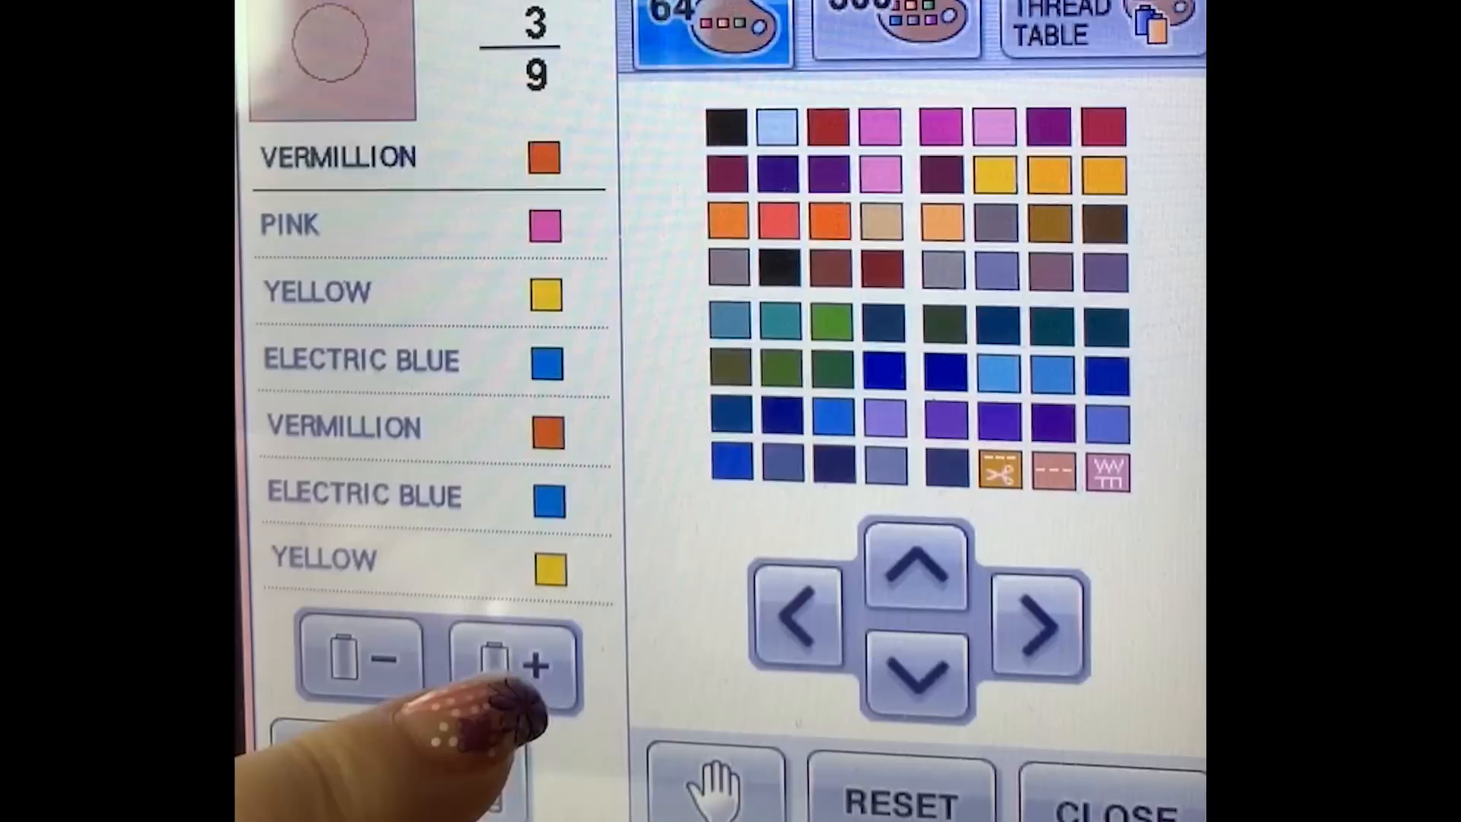
Reserve machine stops at the vermillion and yellow colour steps of the lotus design.
{"action": "left_click", "coordinate": [358, 661]}
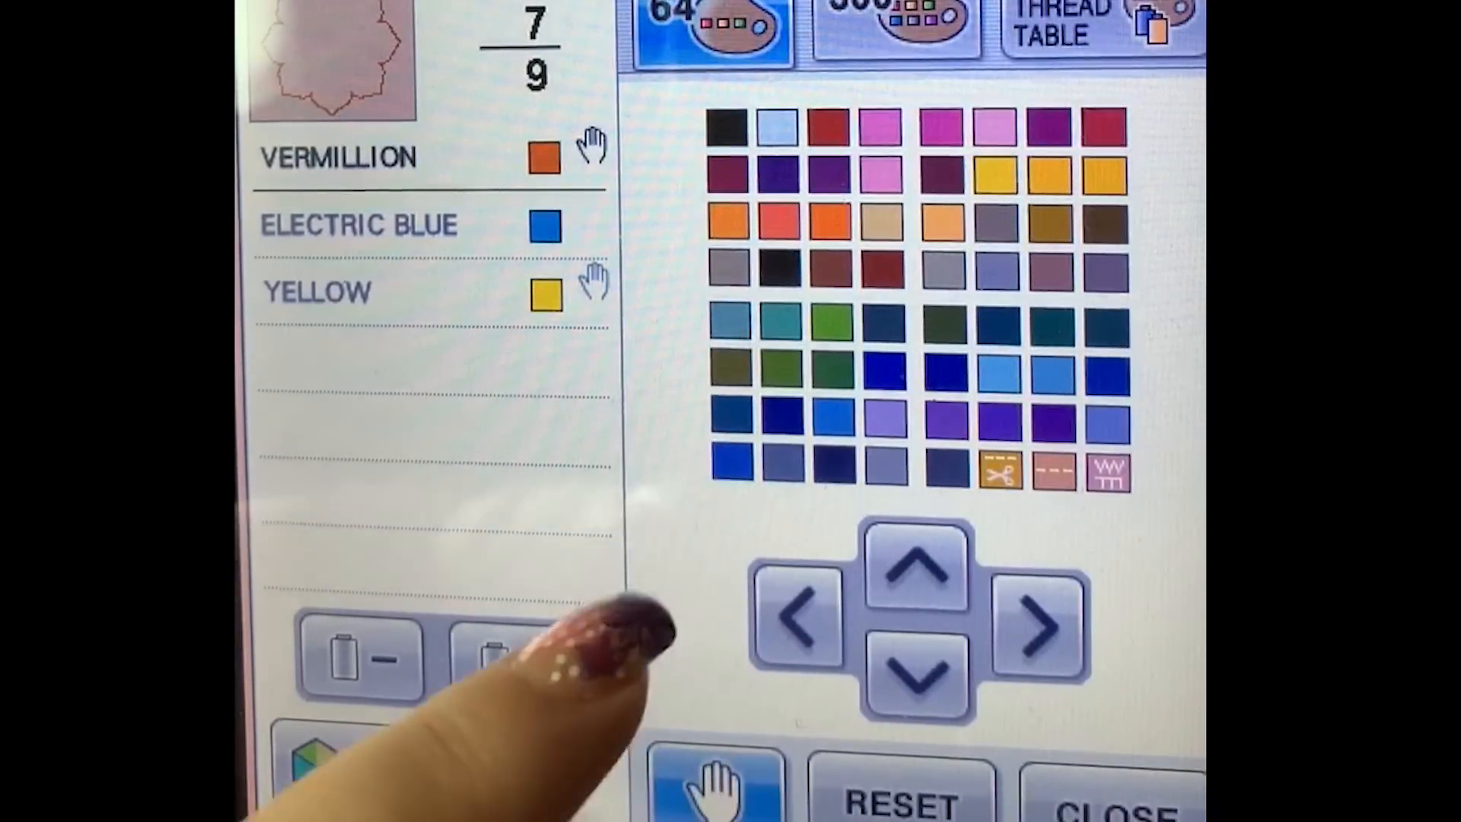
{"action": "left_click", "coordinate": [1053, 419]}
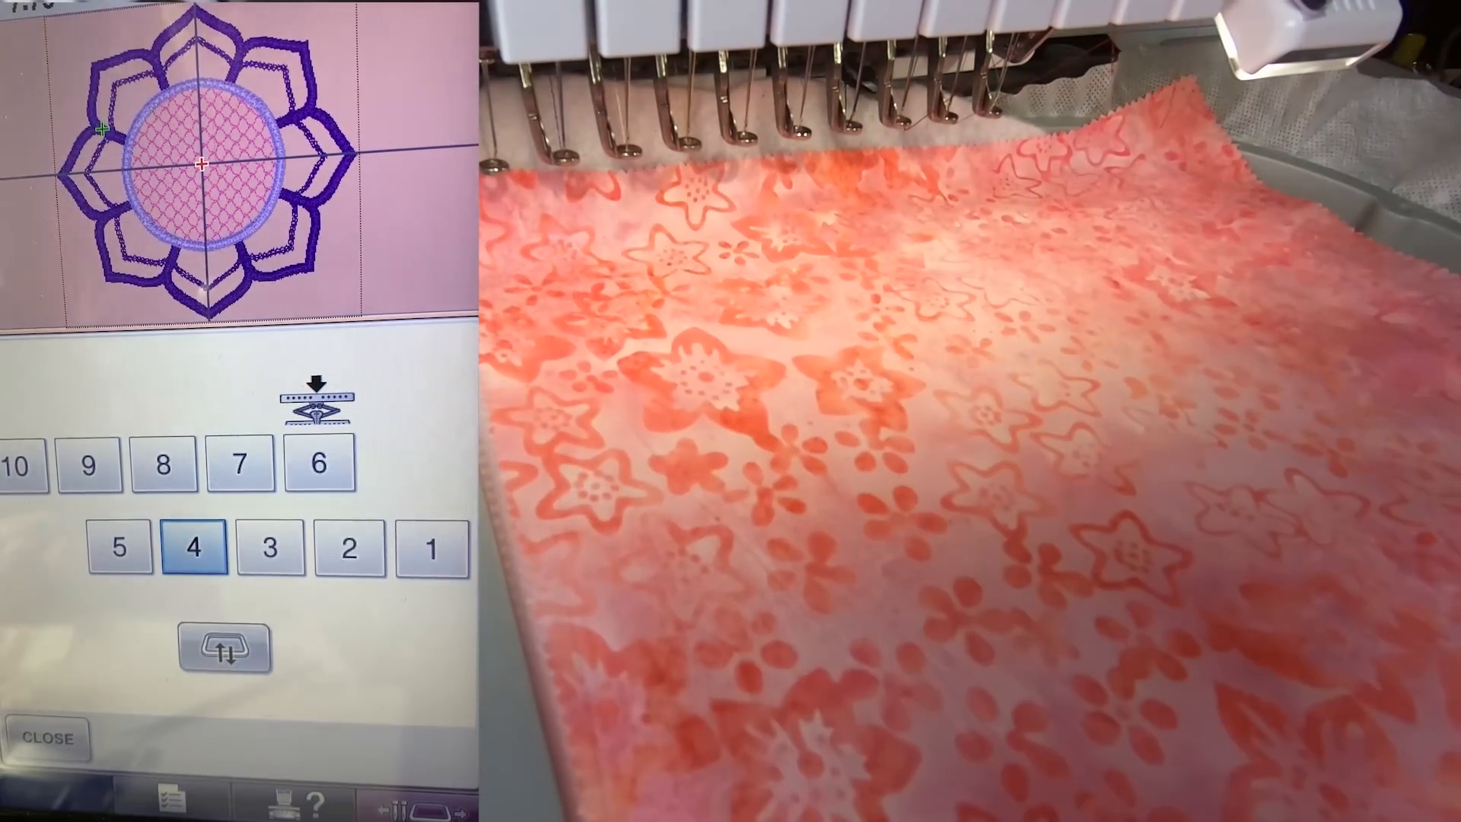
Start the machine to sew the cream appliqué's circle and petal placement lines.
{"action": "left_click", "coordinate": [49, 739]}
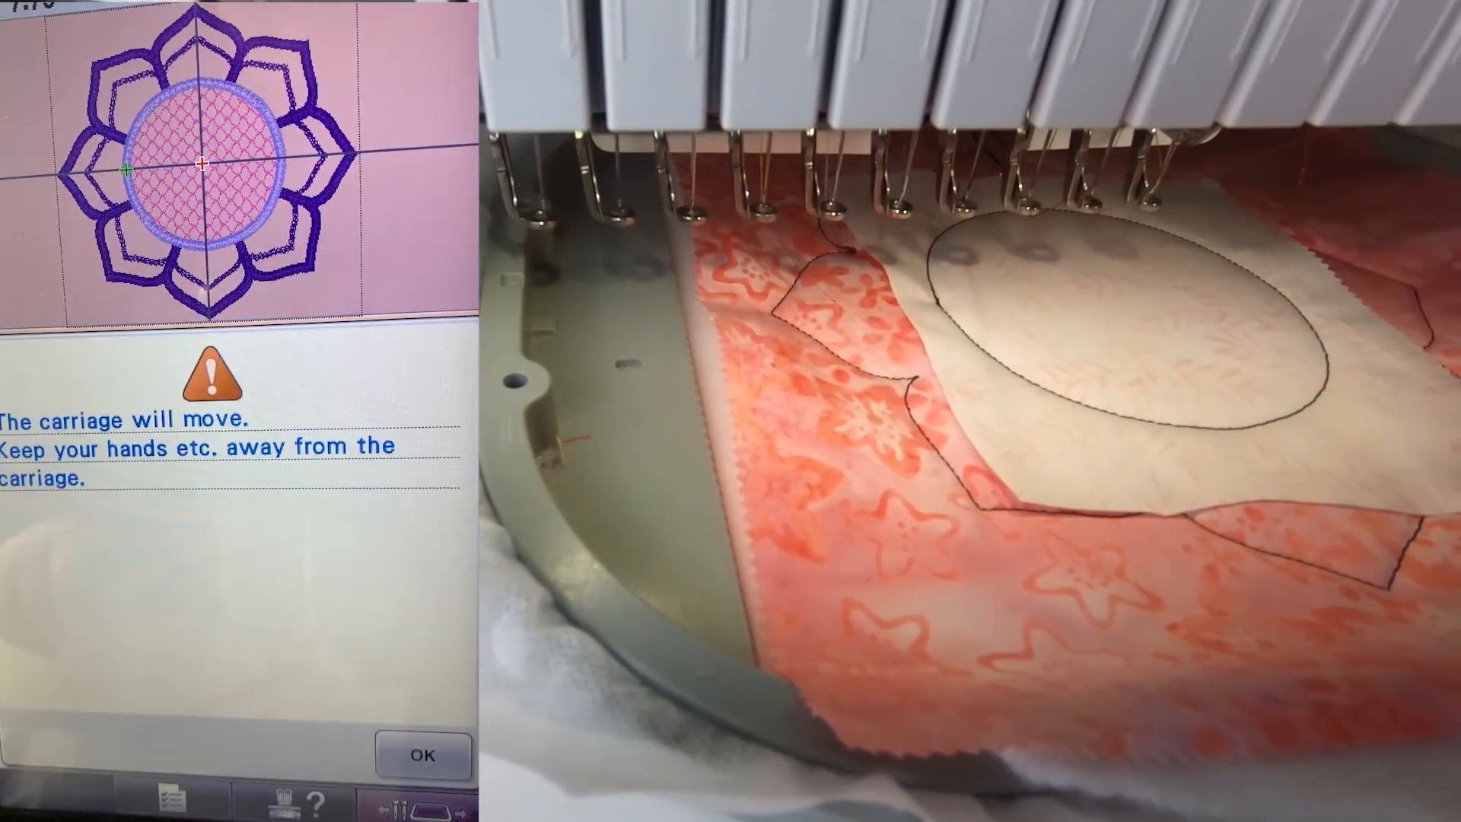
Acknowledge the carriage-move warning and run the tack-down step on the pink batik.
{"action": "left_click", "coordinate": [420, 755]}
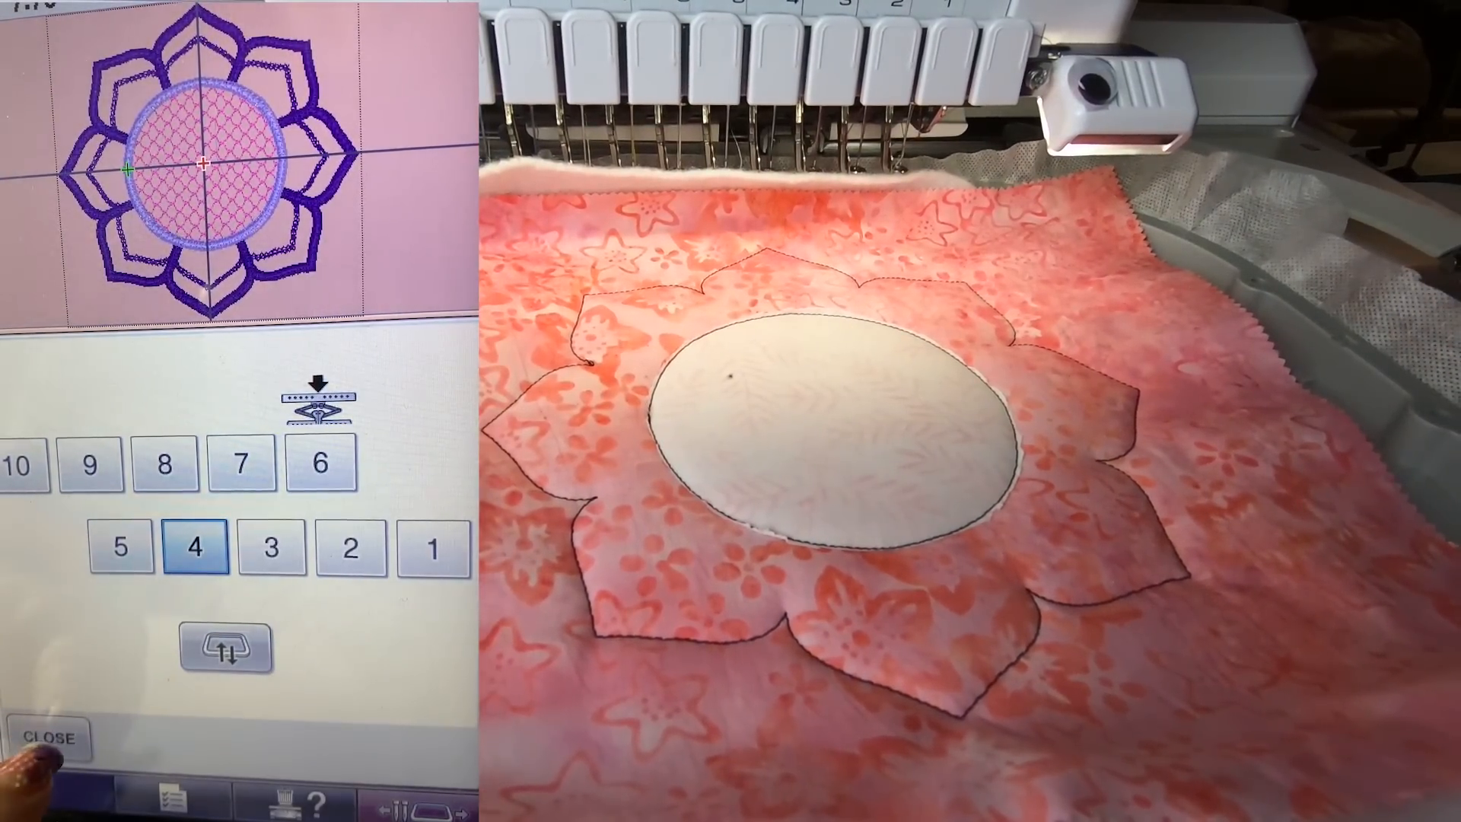
Close the needle bar screen and open the 1–10 needle panel for colour step 4.
{"action": "left_click", "coordinate": [49, 739]}
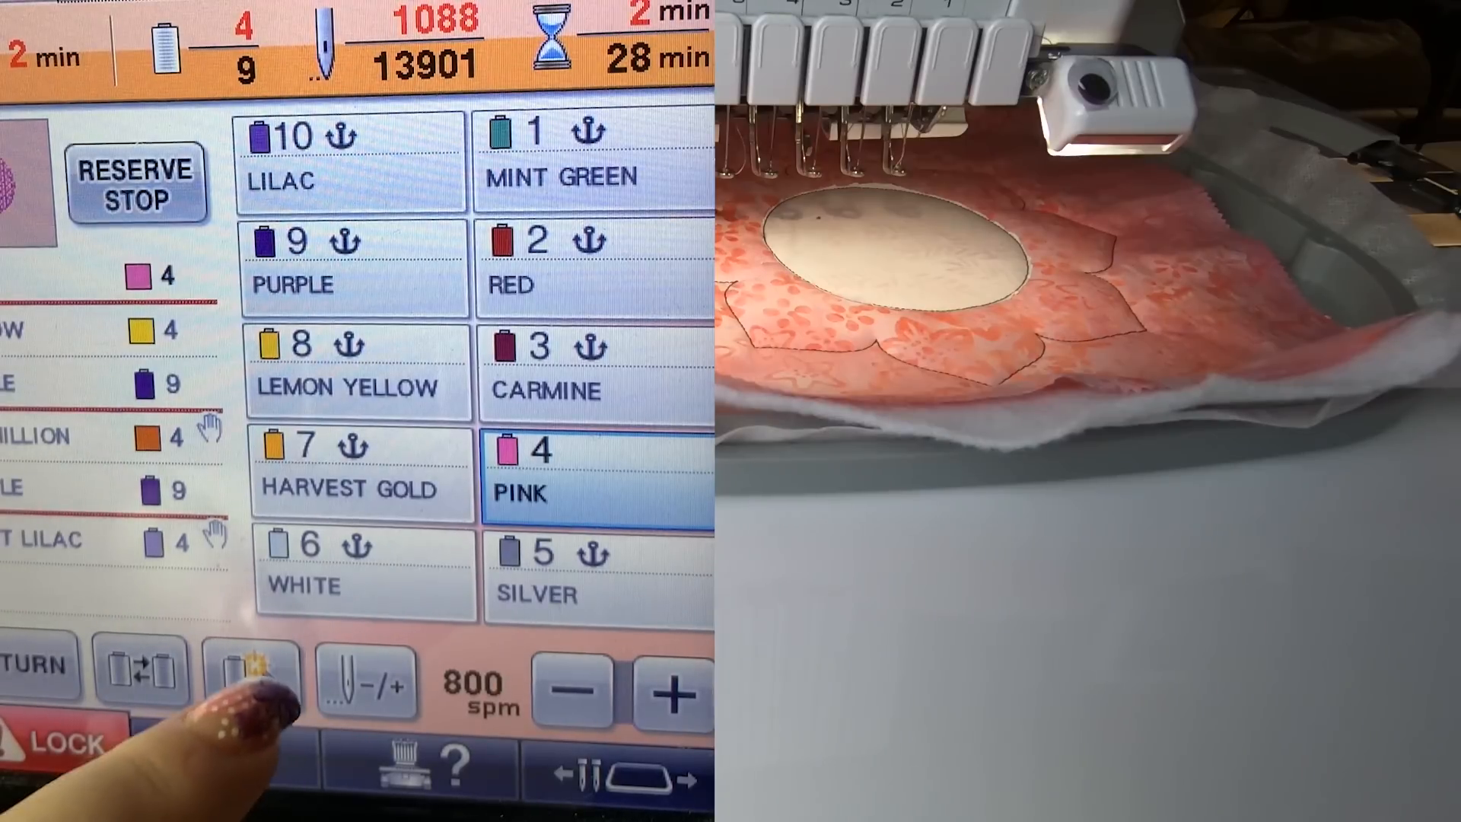
{"action": "left_click", "coordinate": [250, 676]}
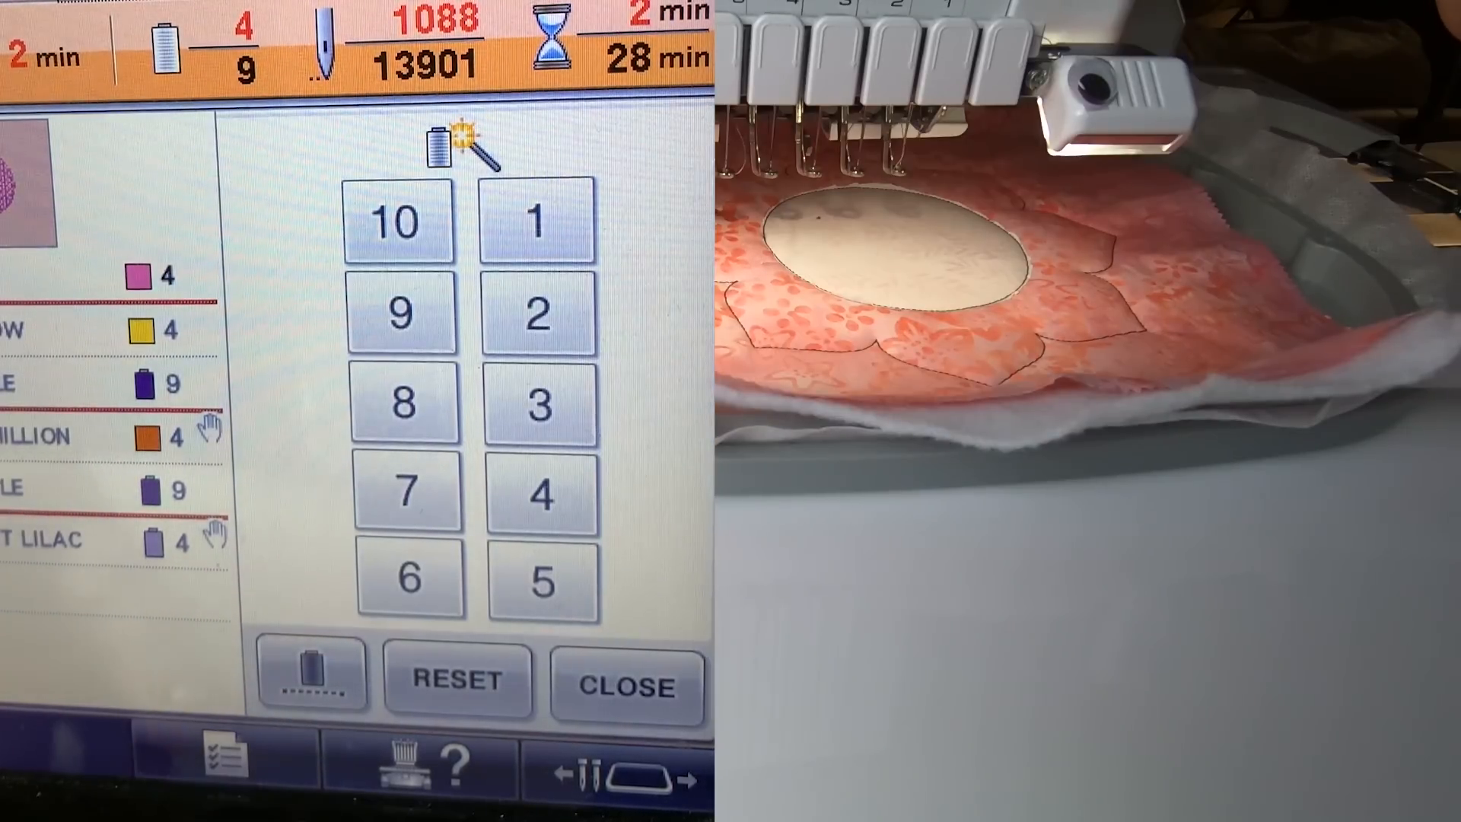